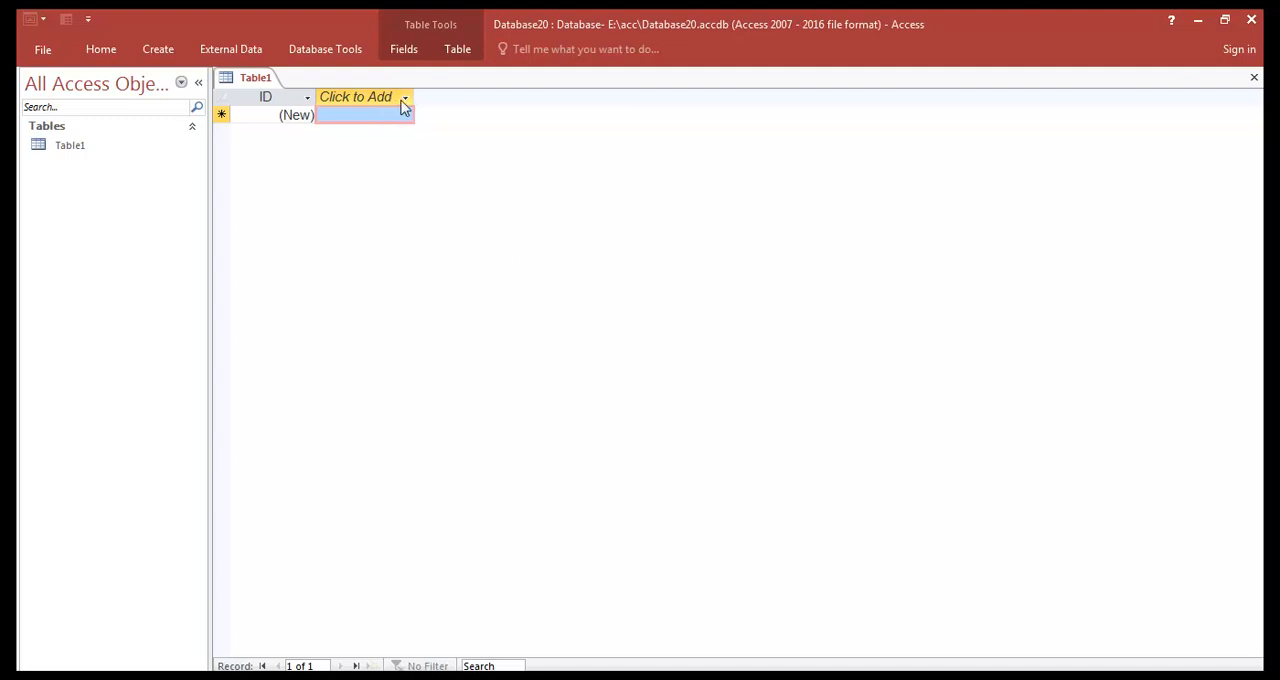
# Add a short-text Field1 column to Table1, save it as Table1, and reopen it
pyautogui.click(404, 97)
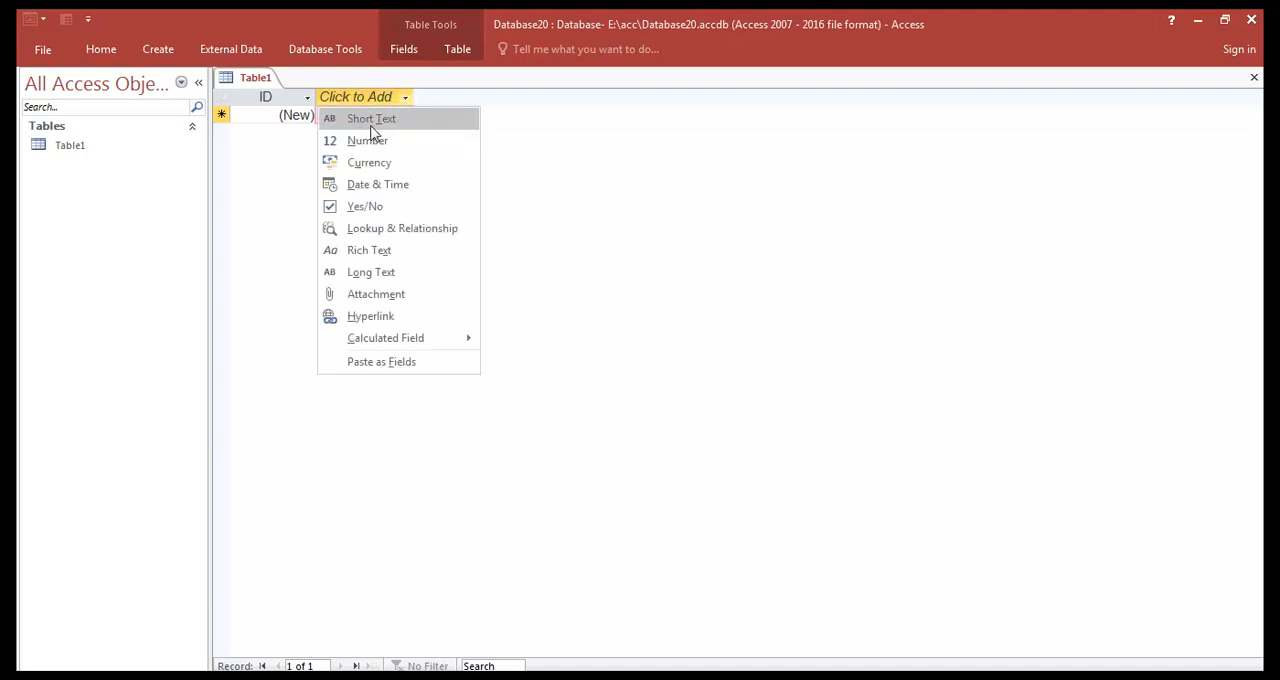
pyautogui.click(371, 118)
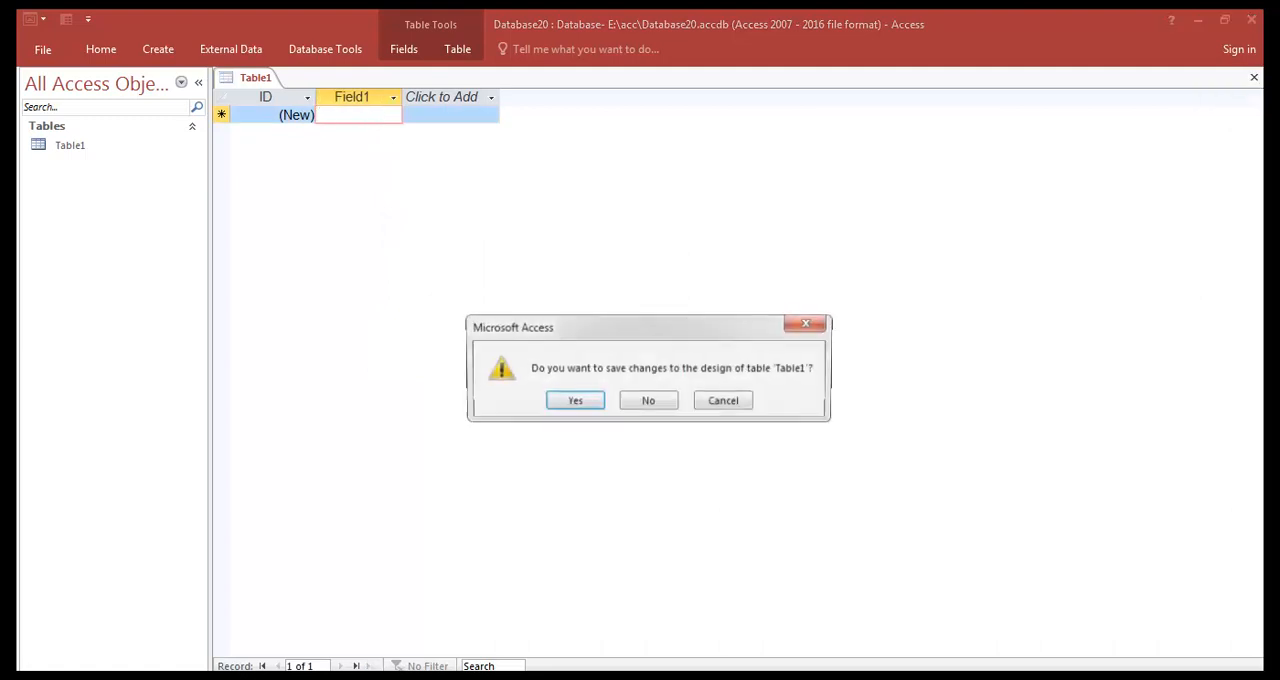
pyautogui.click(574, 400)
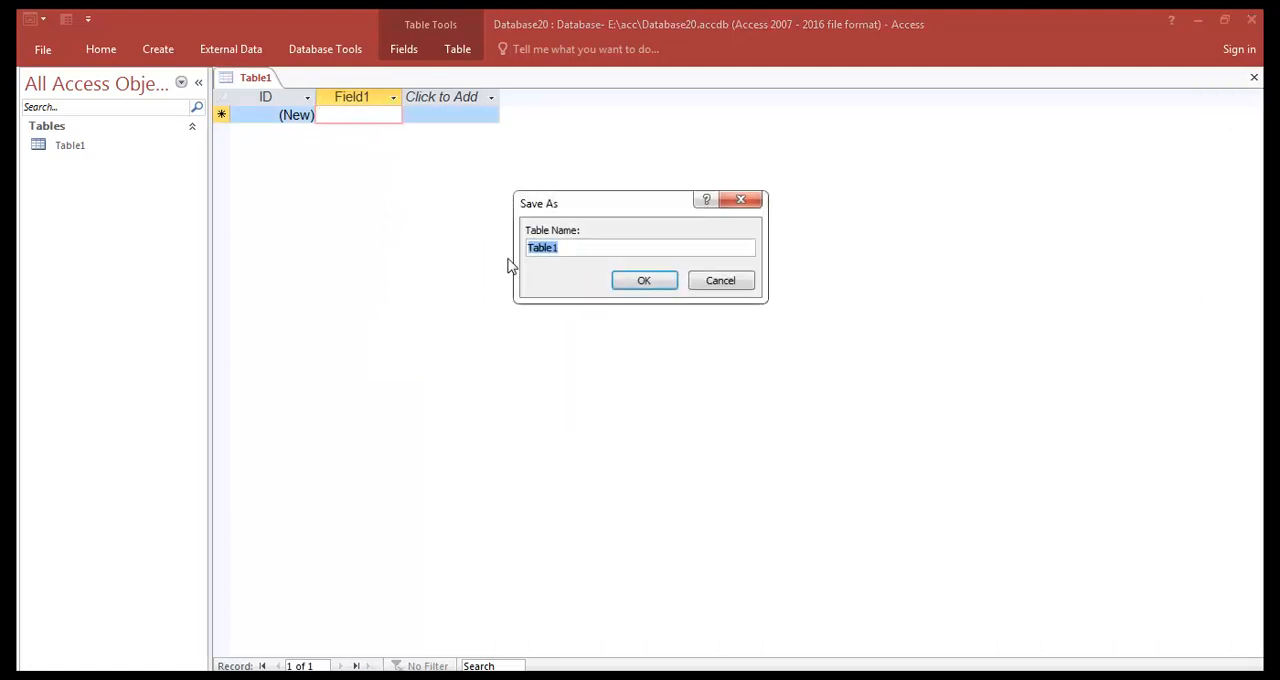
pyautogui.click(643, 280)
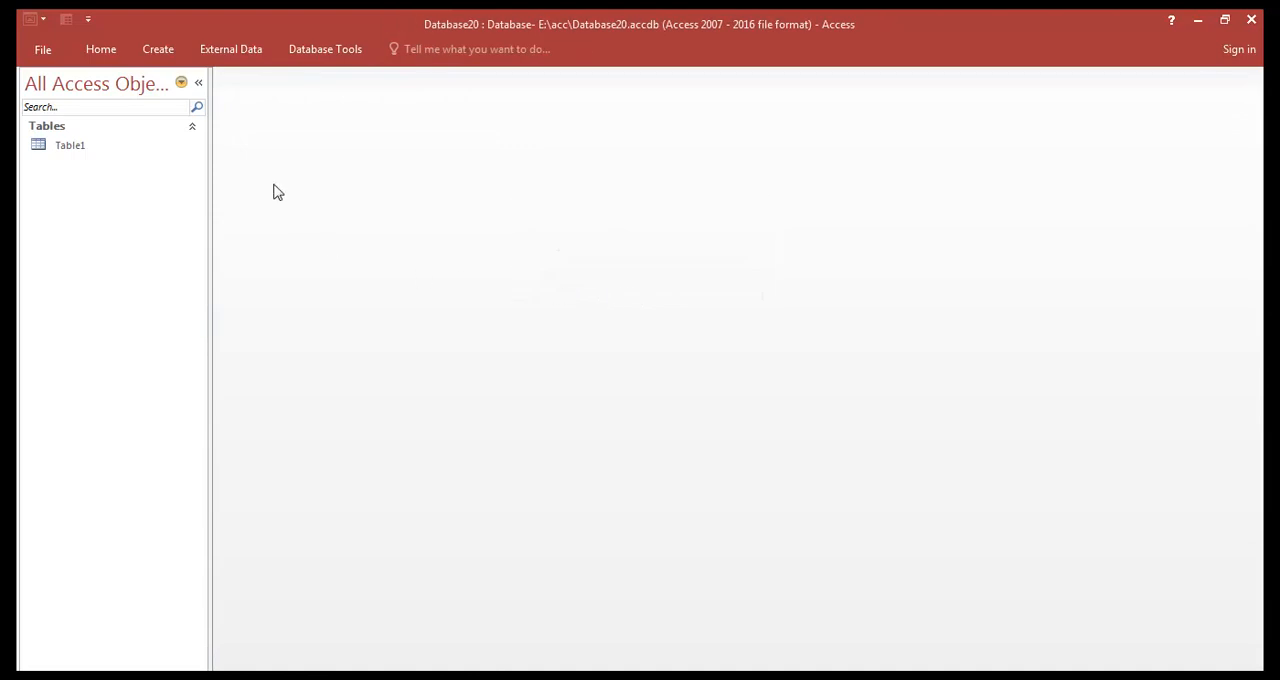
pyautogui.doubleClick(70, 145)
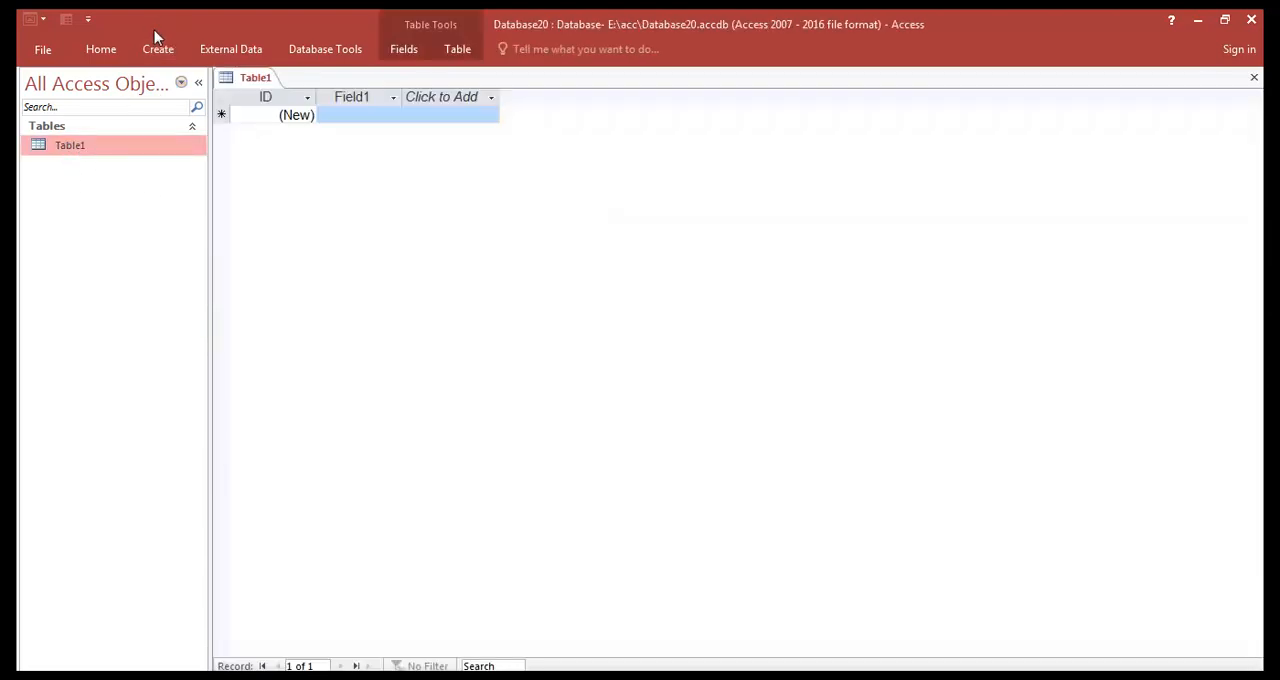
# Generate a form from Table1 with ID and Field1, close it, and save it as Table1
pyautogui.click(157, 49)
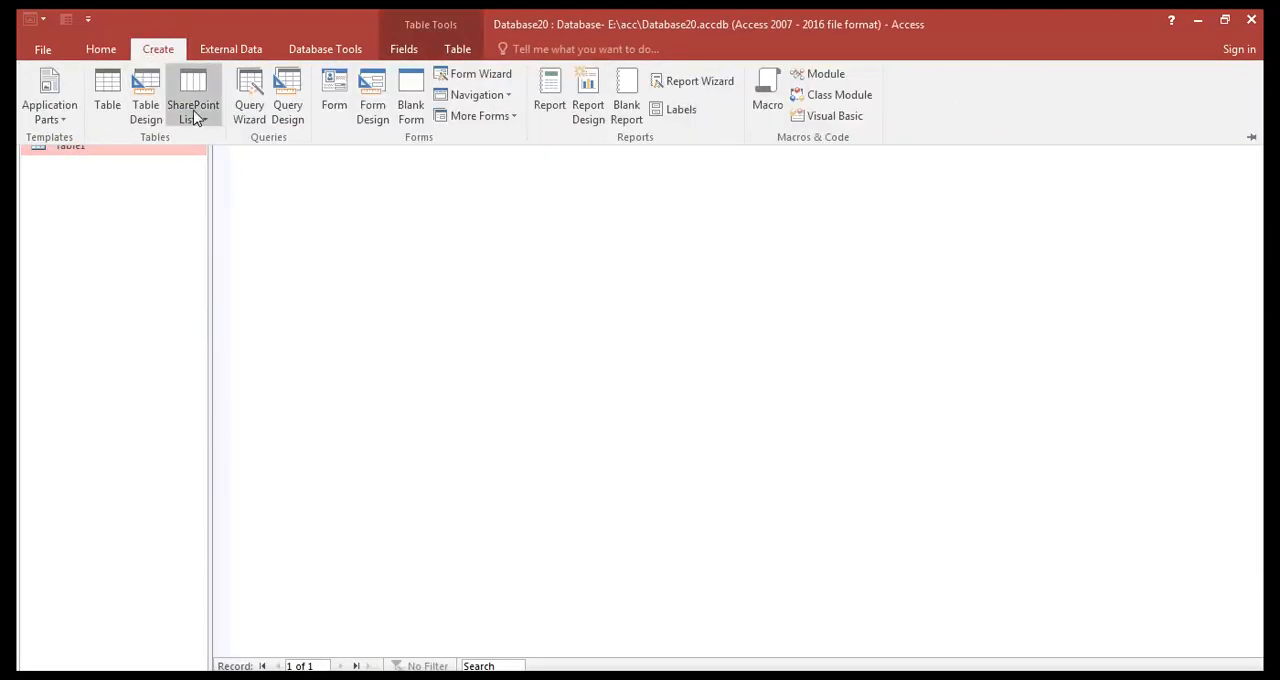
pyautogui.click(107, 95)
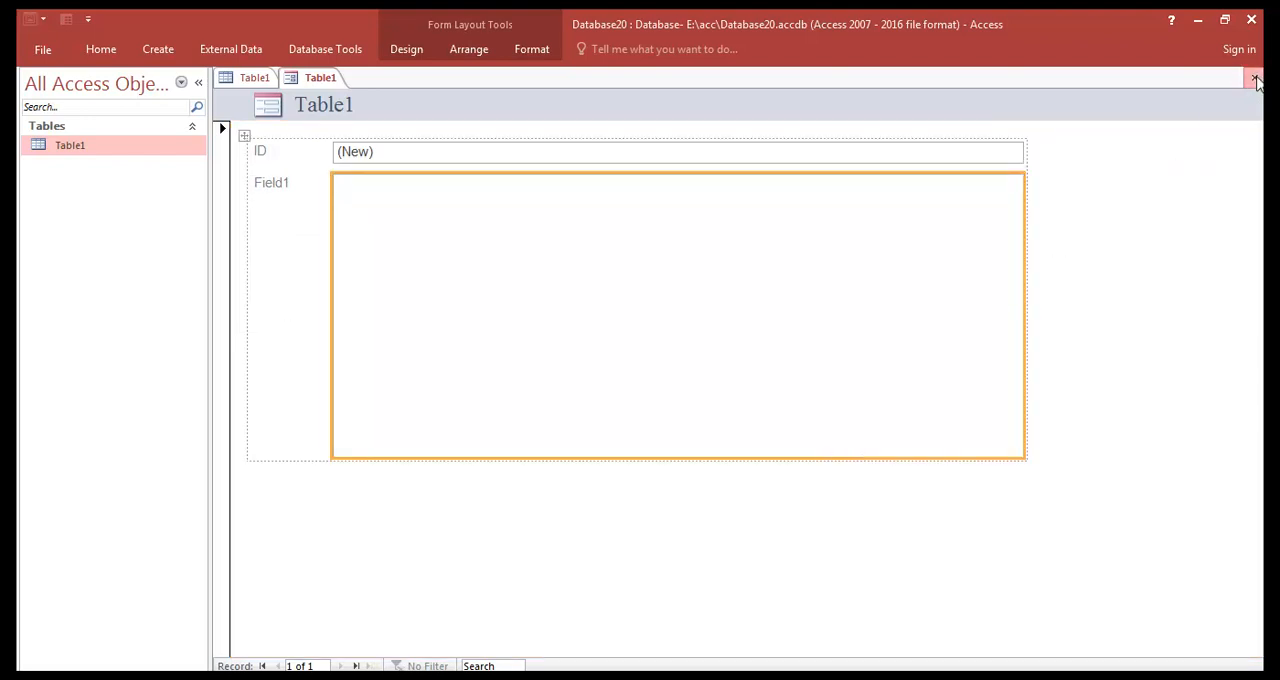
pyautogui.click(1254, 77)
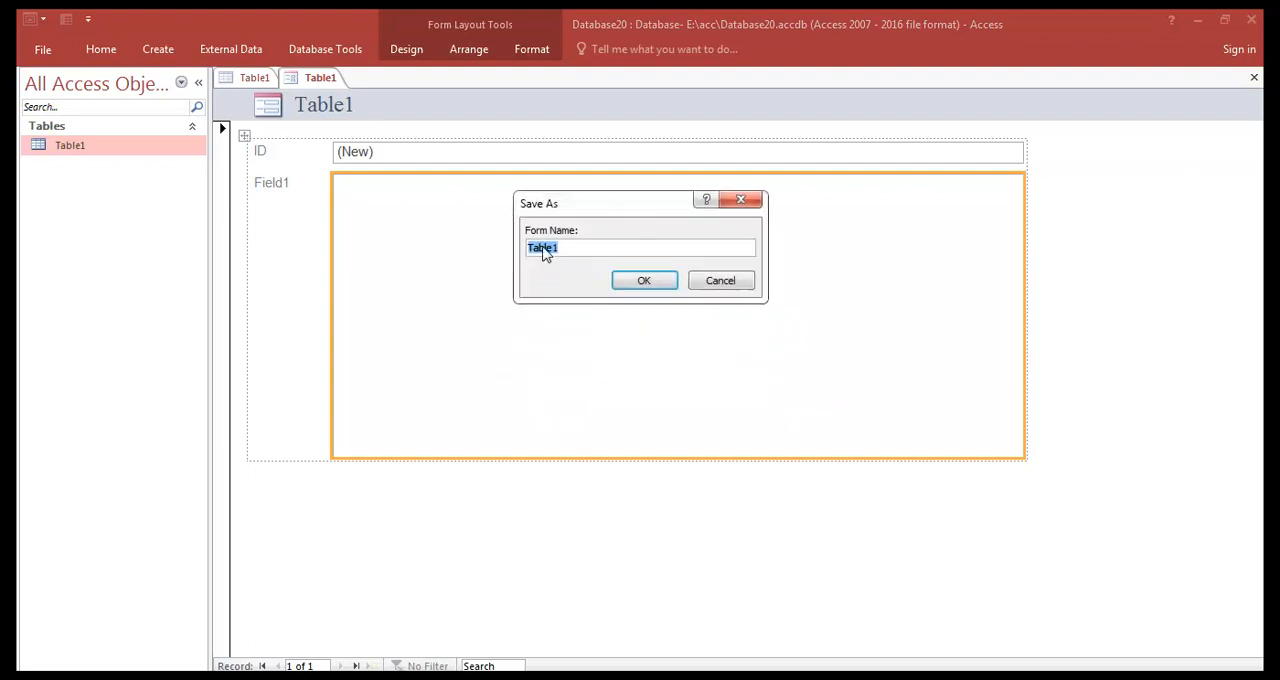
pyautogui.click(643, 280)
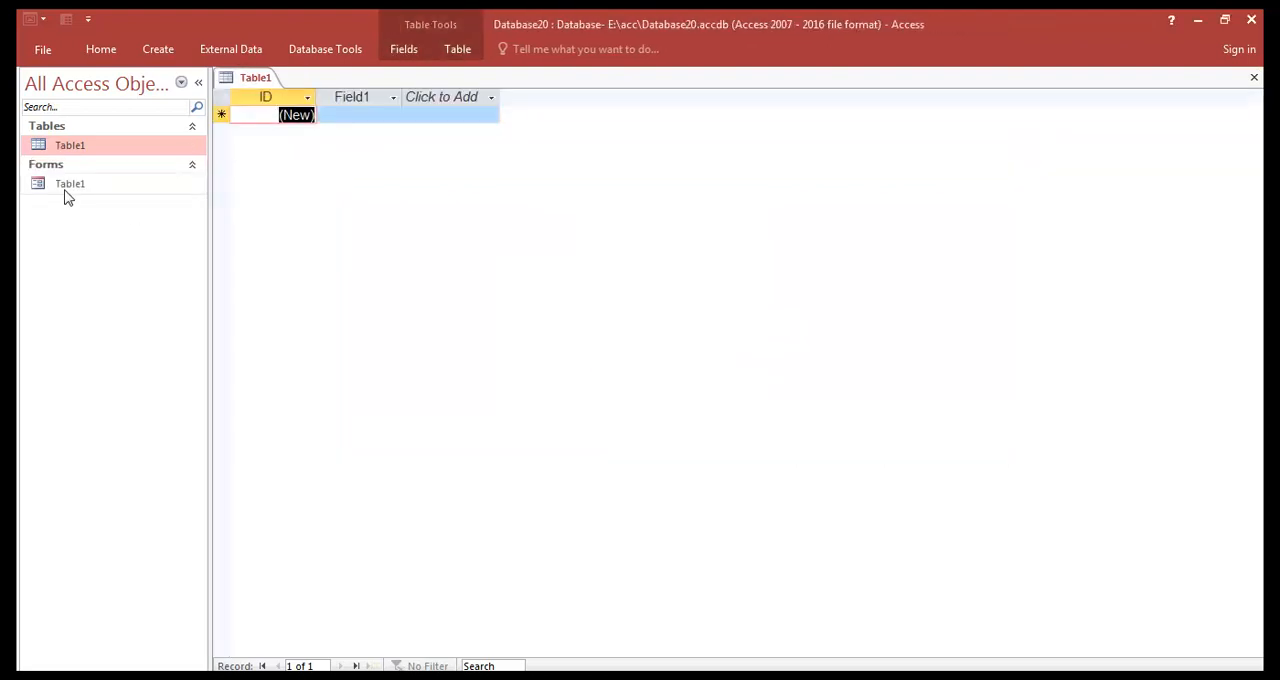
# Enter record 1 in the Table1 form with lines 'e', 'e', 'm' in Field1, then close it
pyautogui.doubleClick(70, 183)
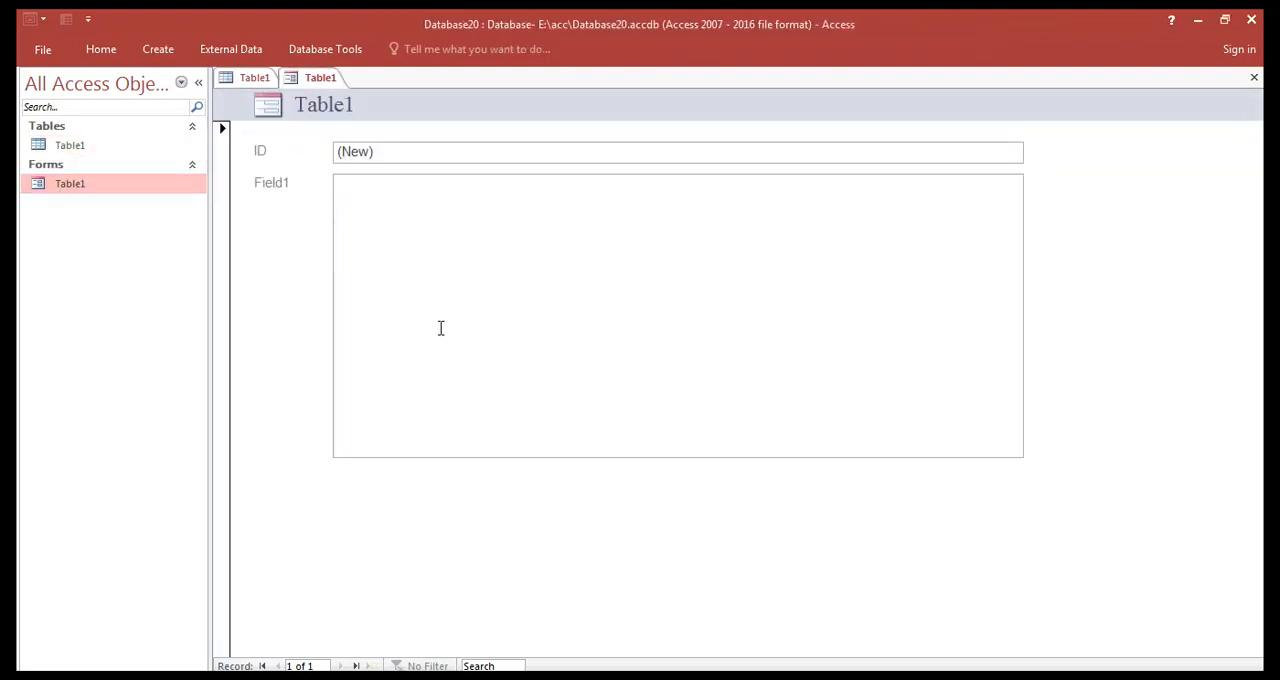
pyautogui.moveTo(410, 242)
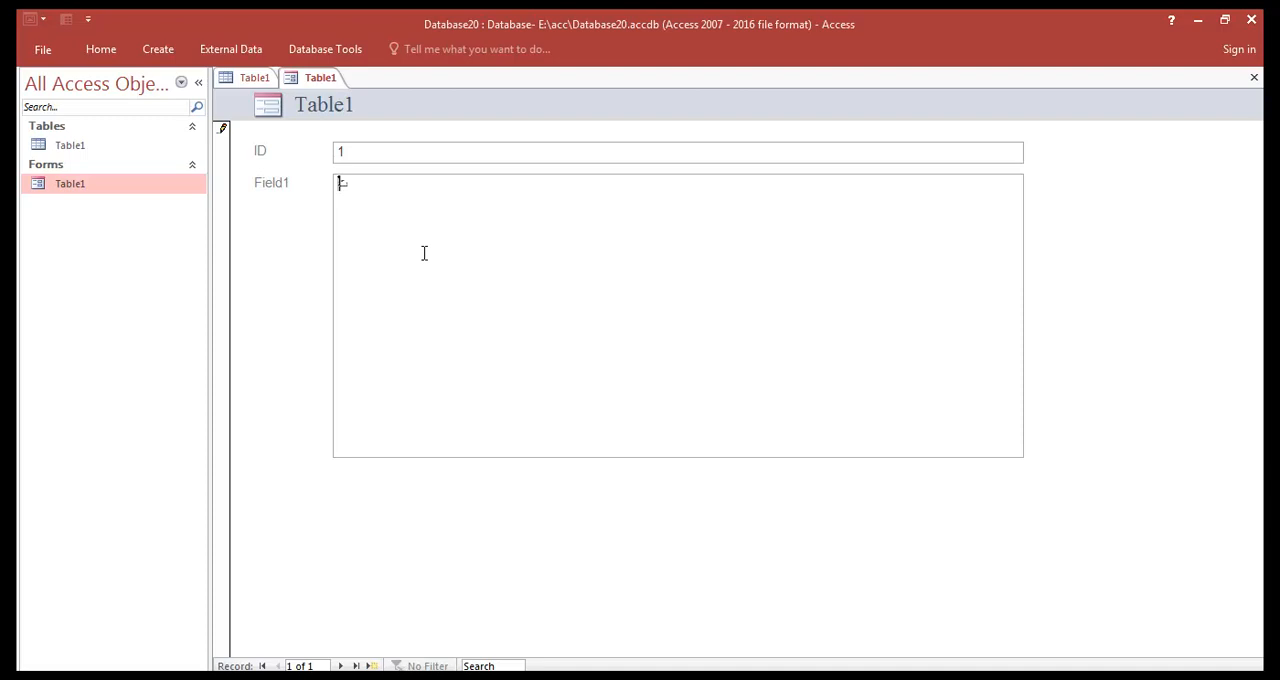
pyautogui.write('ea')
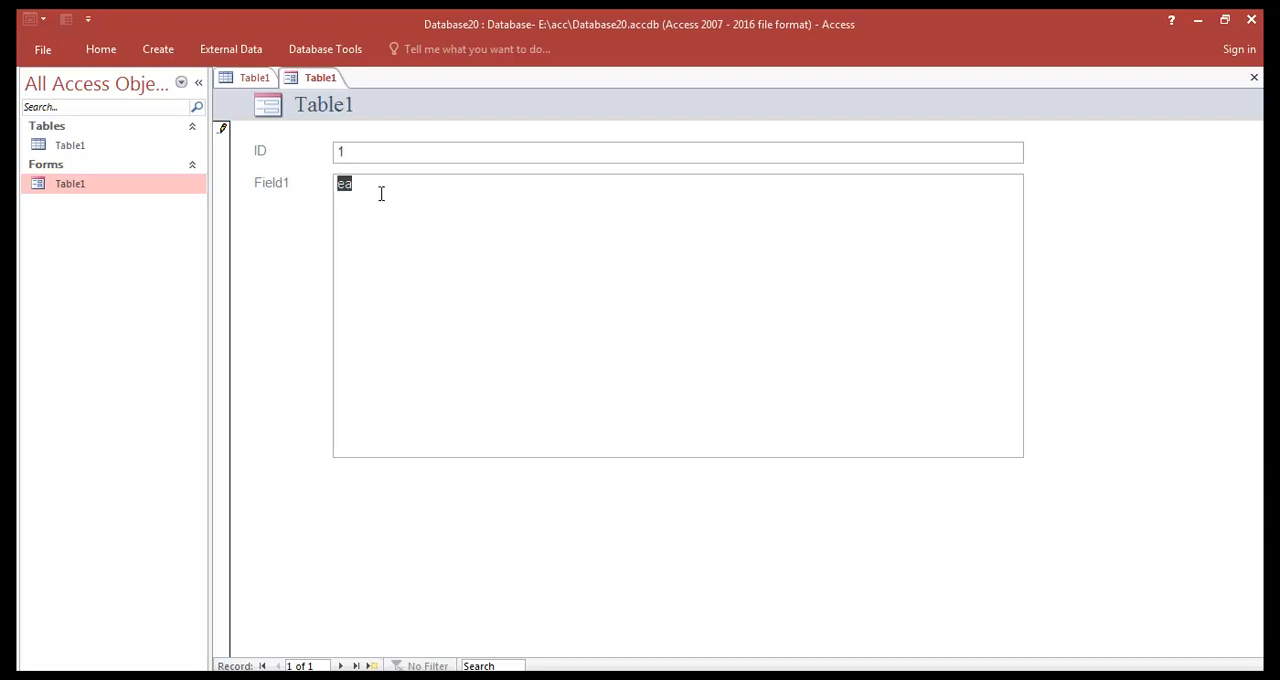
pyautogui.write('e')
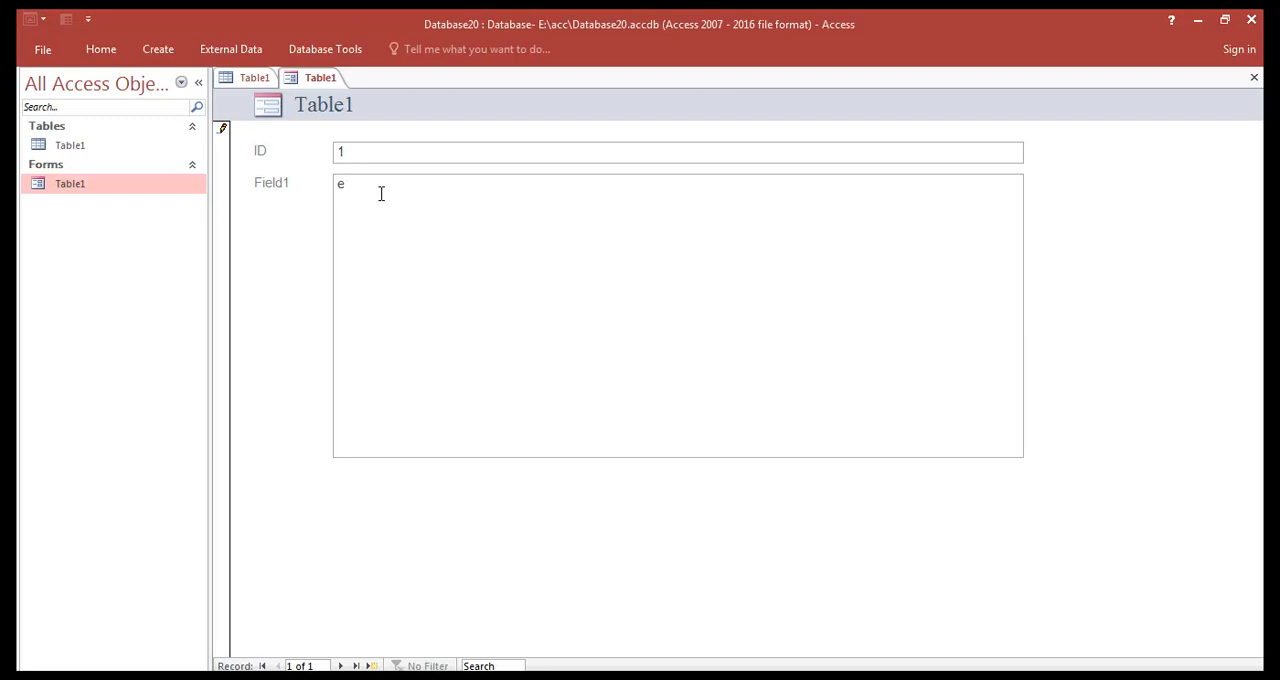
pyautogui.write('m')
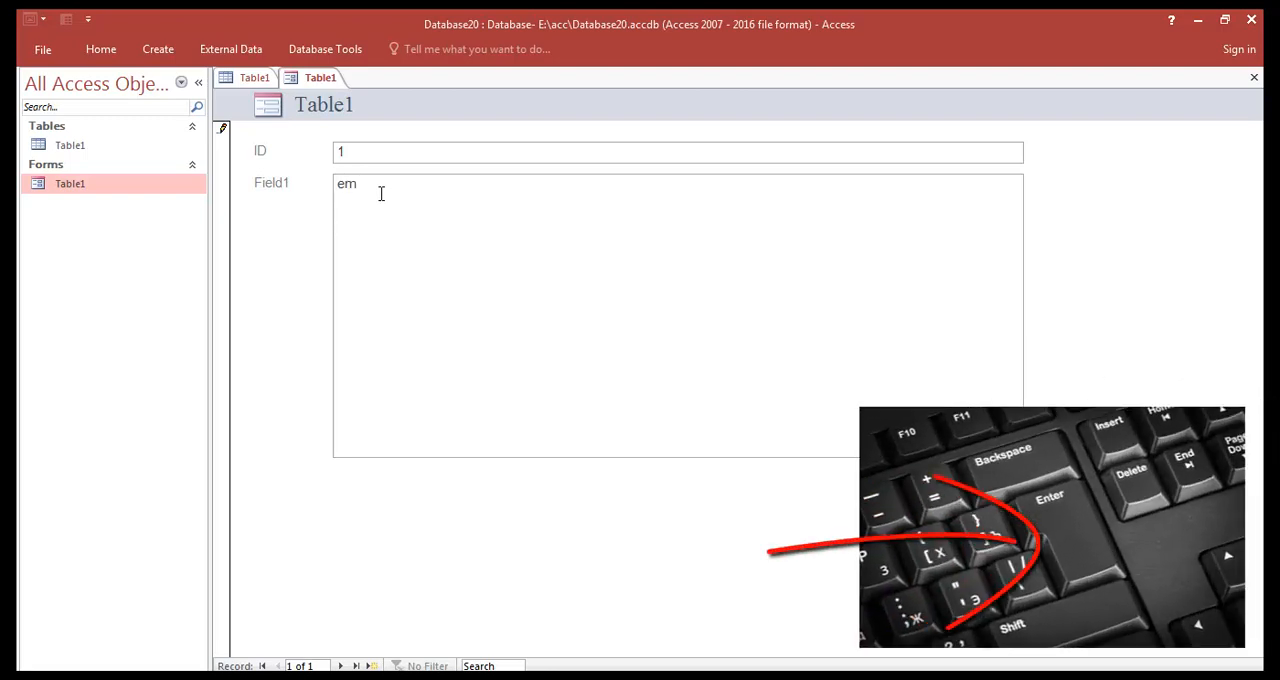
pyautogui.click(373, 665)
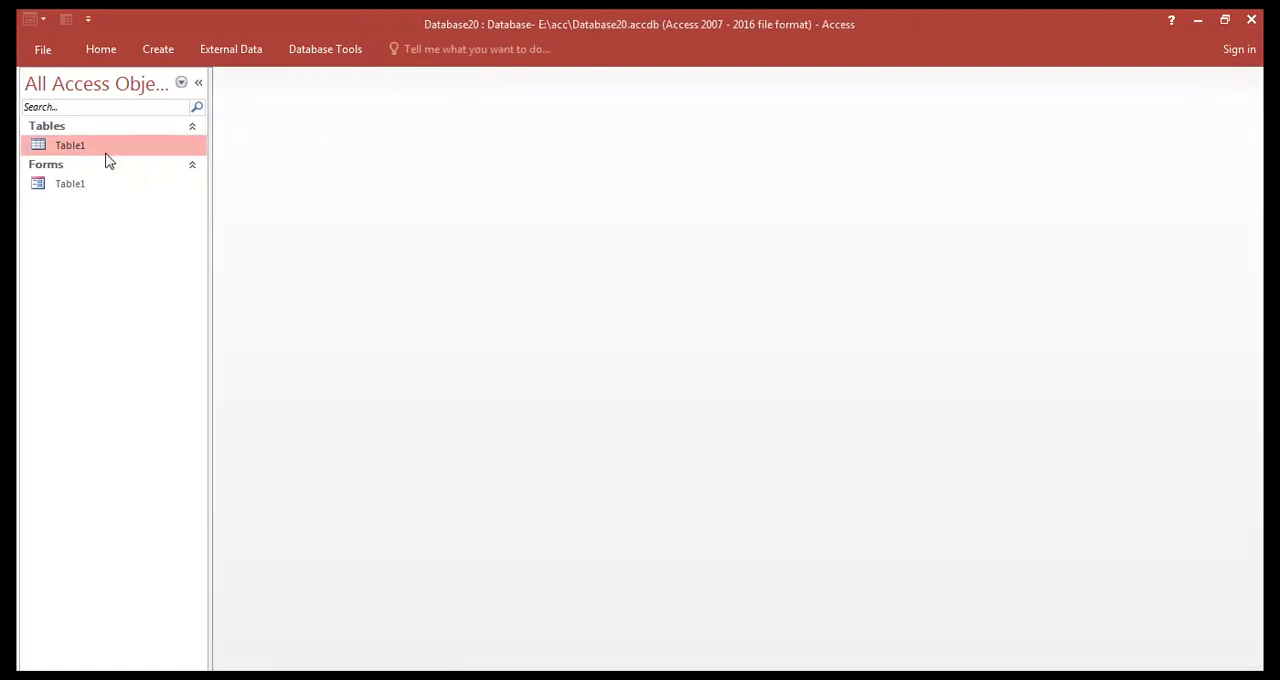
# Reopen the Table1 form in Design View and show the Form Design Tools tab
pyautogui.doubleClick(70, 145)
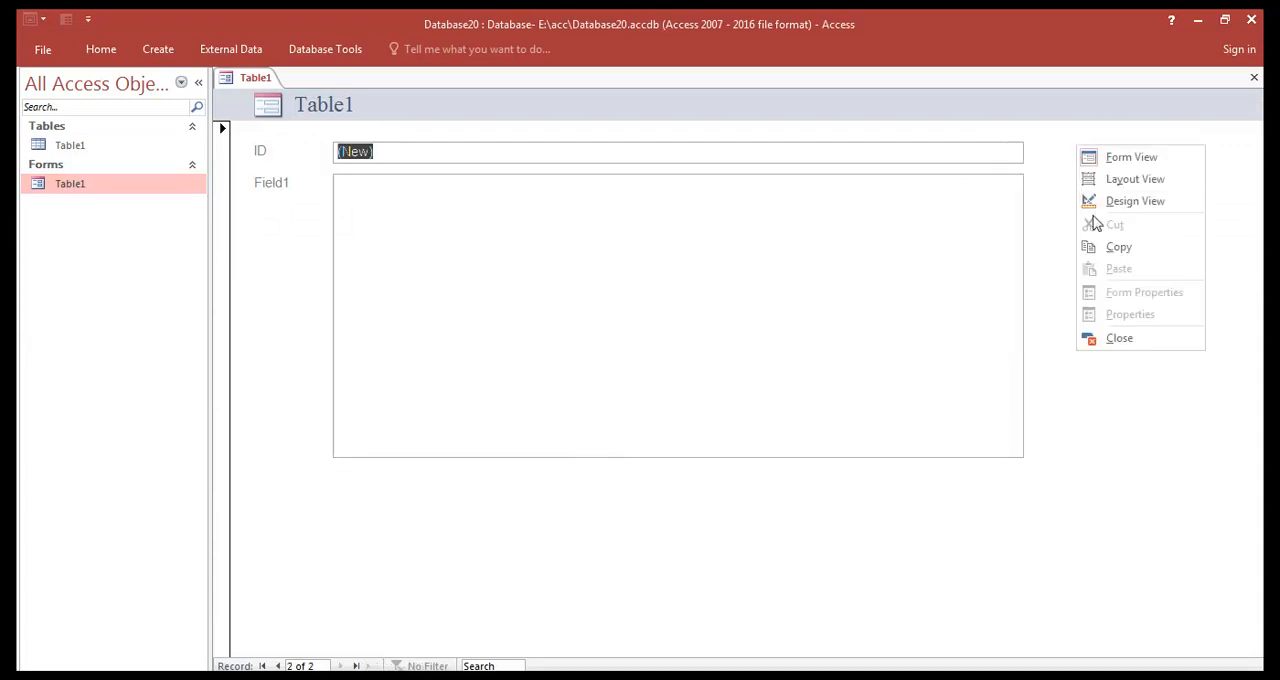
pyautogui.moveTo(1135, 200)
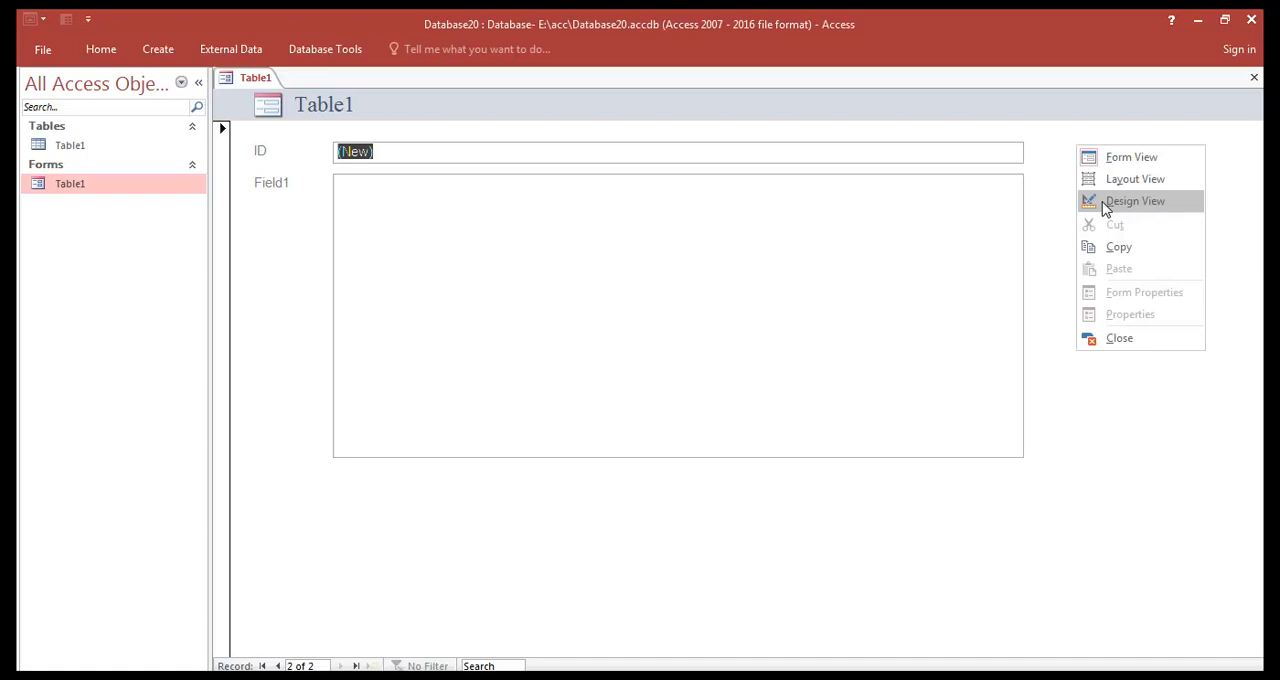
pyautogui.click(1135, 200)
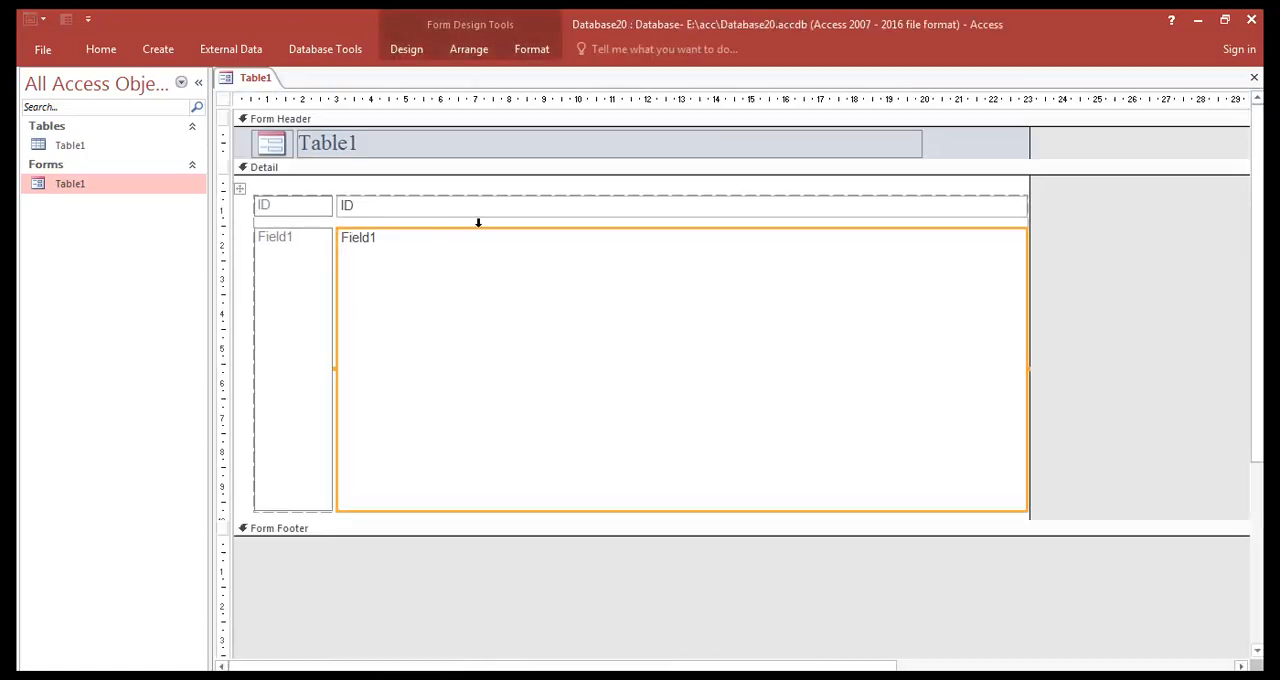
pyautogui.click(406, 48)
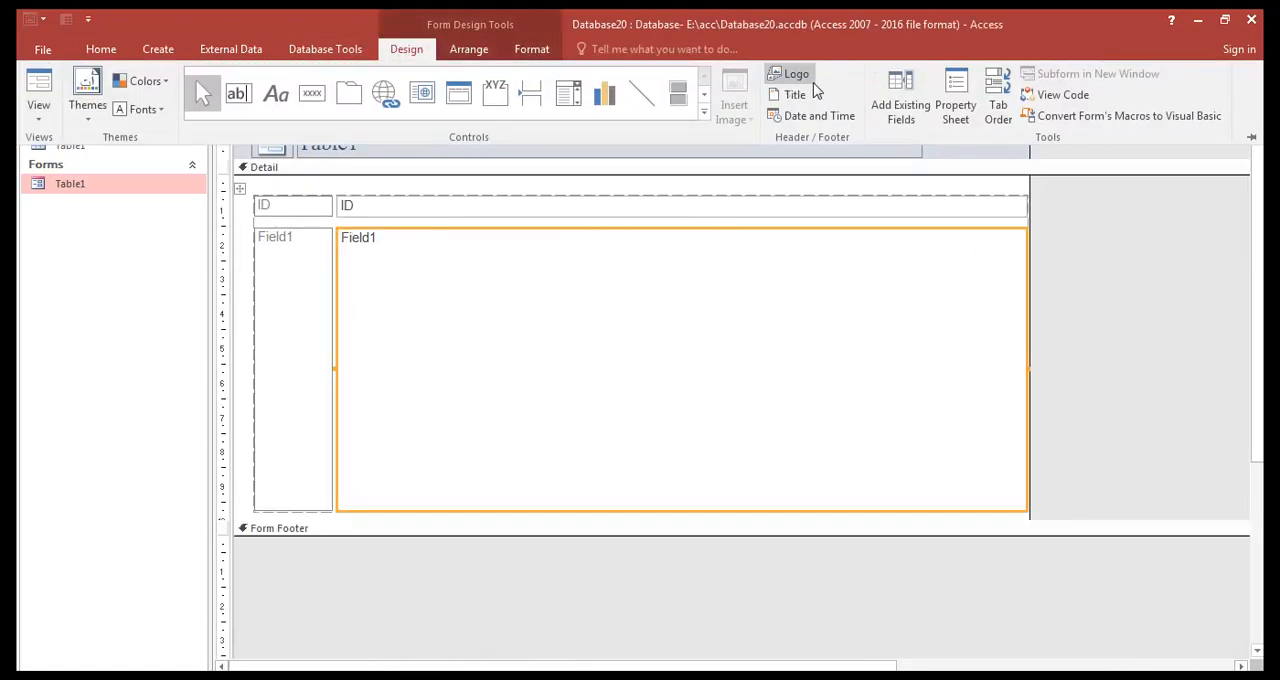
# In Field1's Property Sheet, set Enter Key Behavior to New Line in Field
pyautogui.click(955, 94)
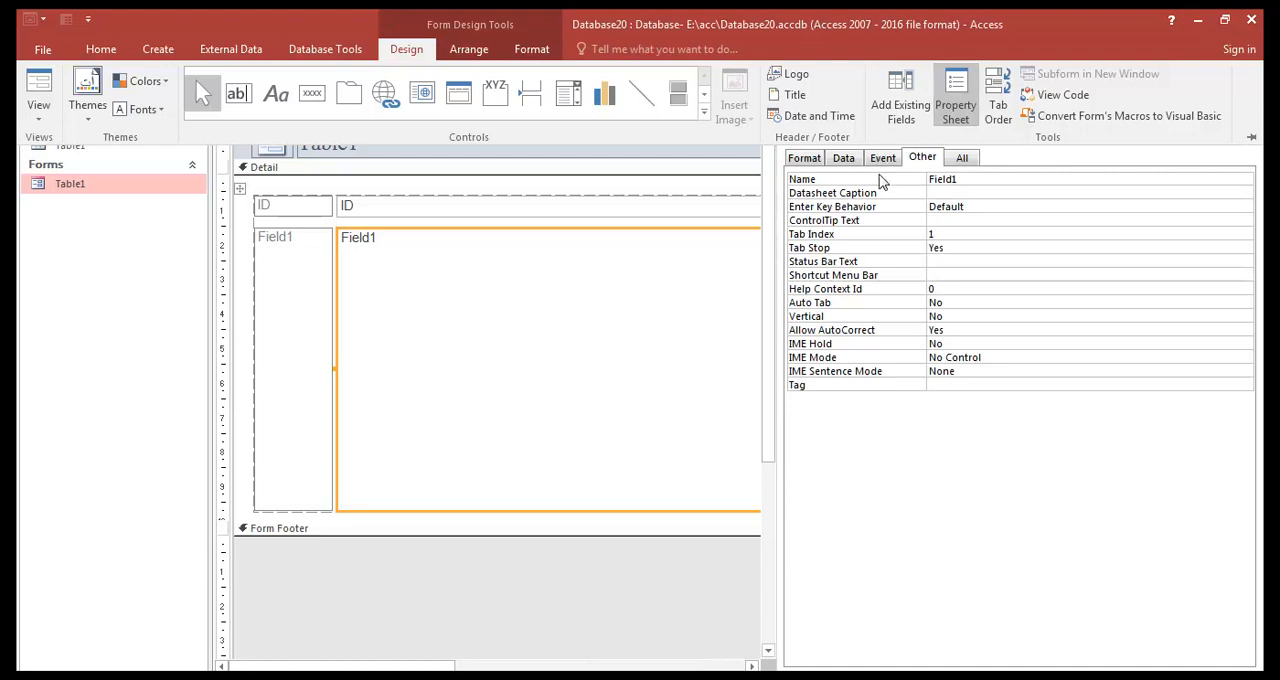
pyautogui.click(882, 157)
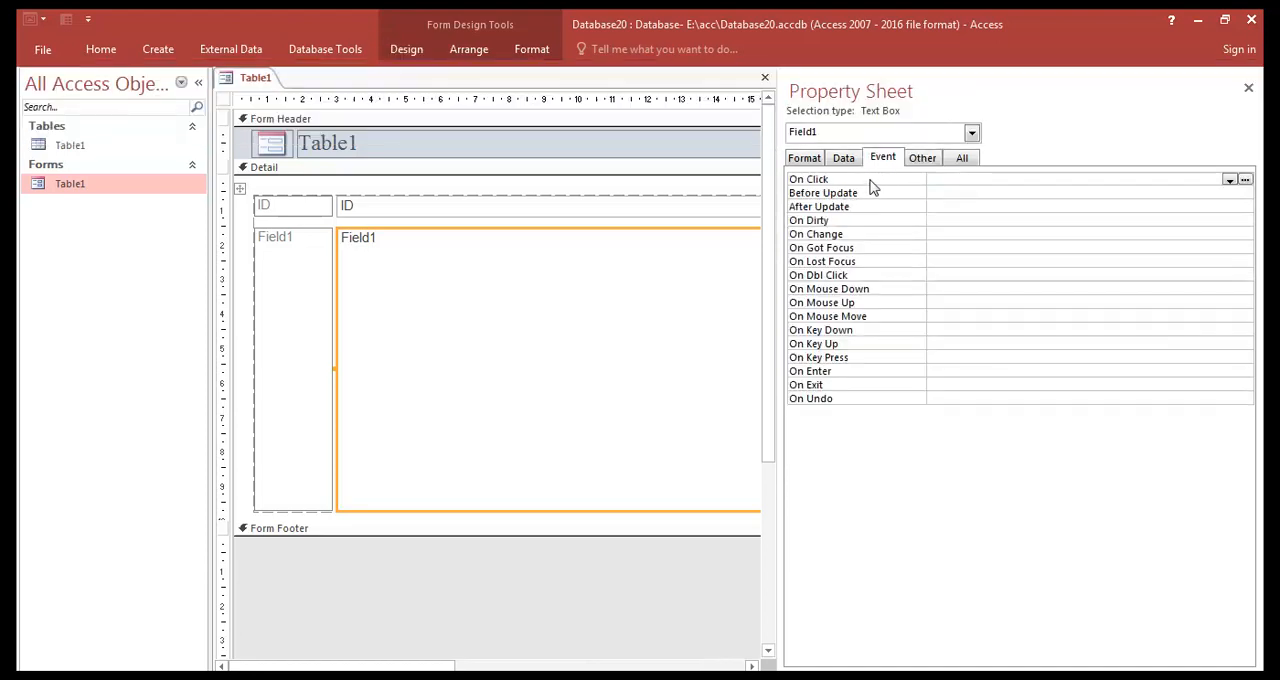
pyautogui.click(921, 157)
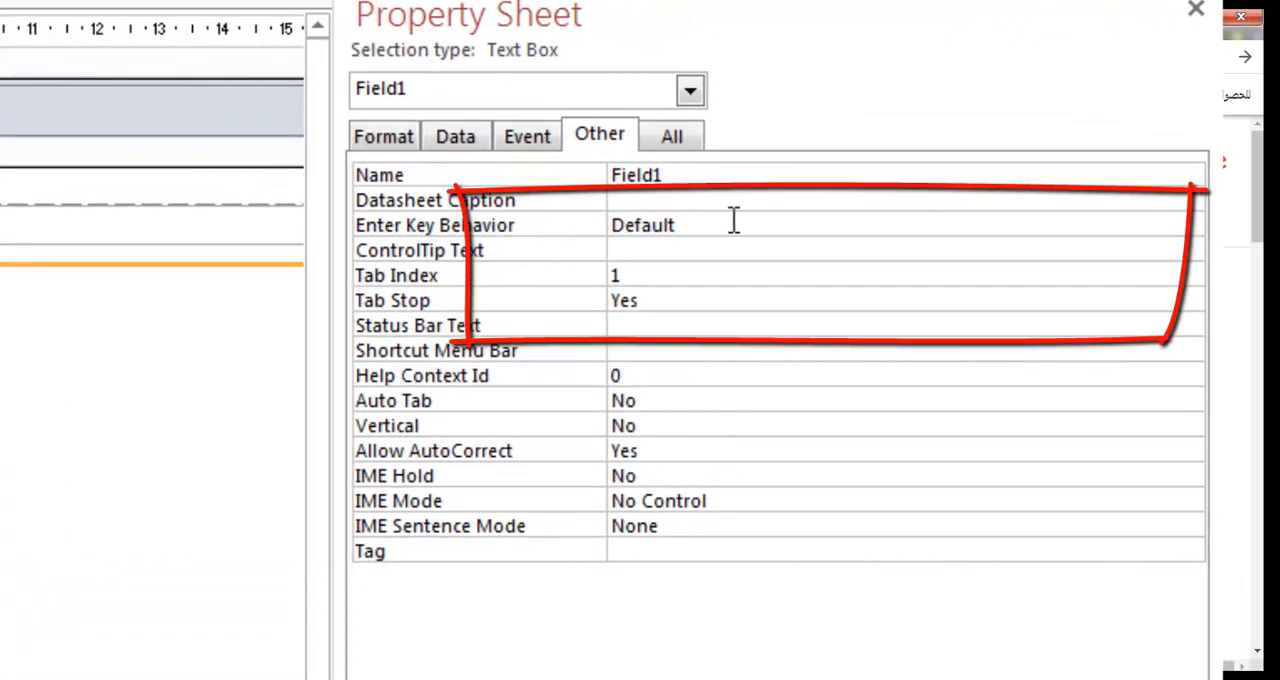
pyautogui.click(1190, 224)
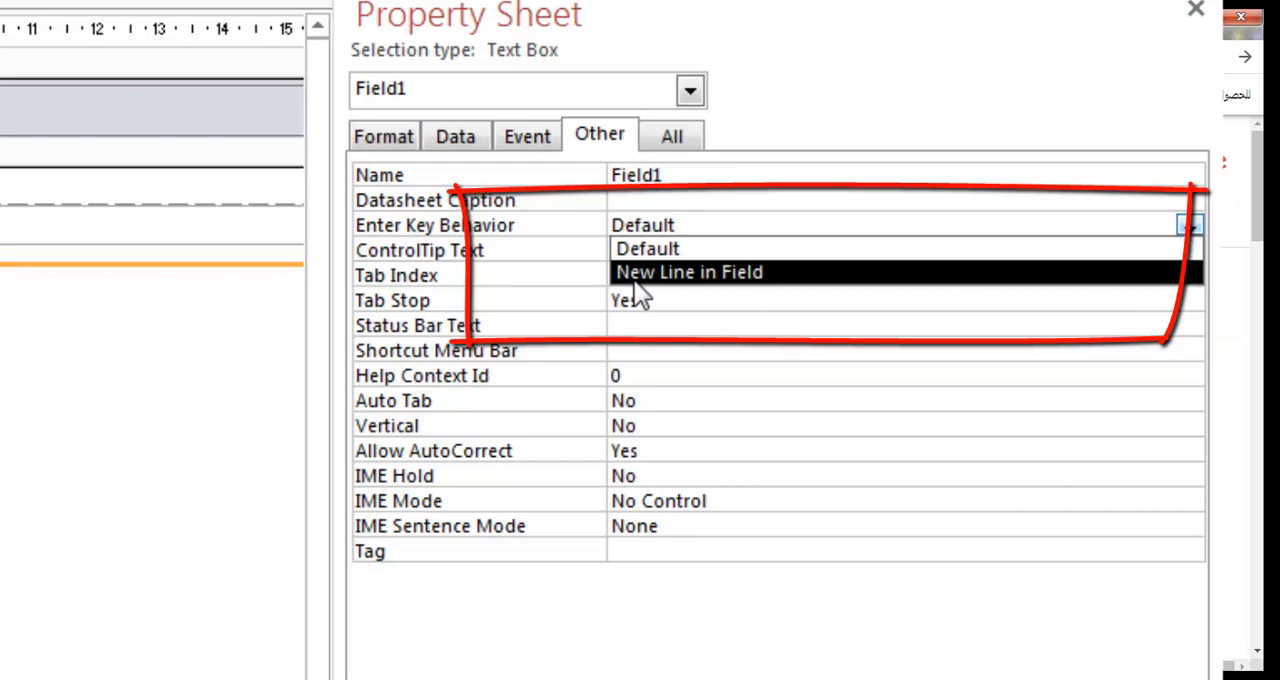
pyautogui.click(688, 272)
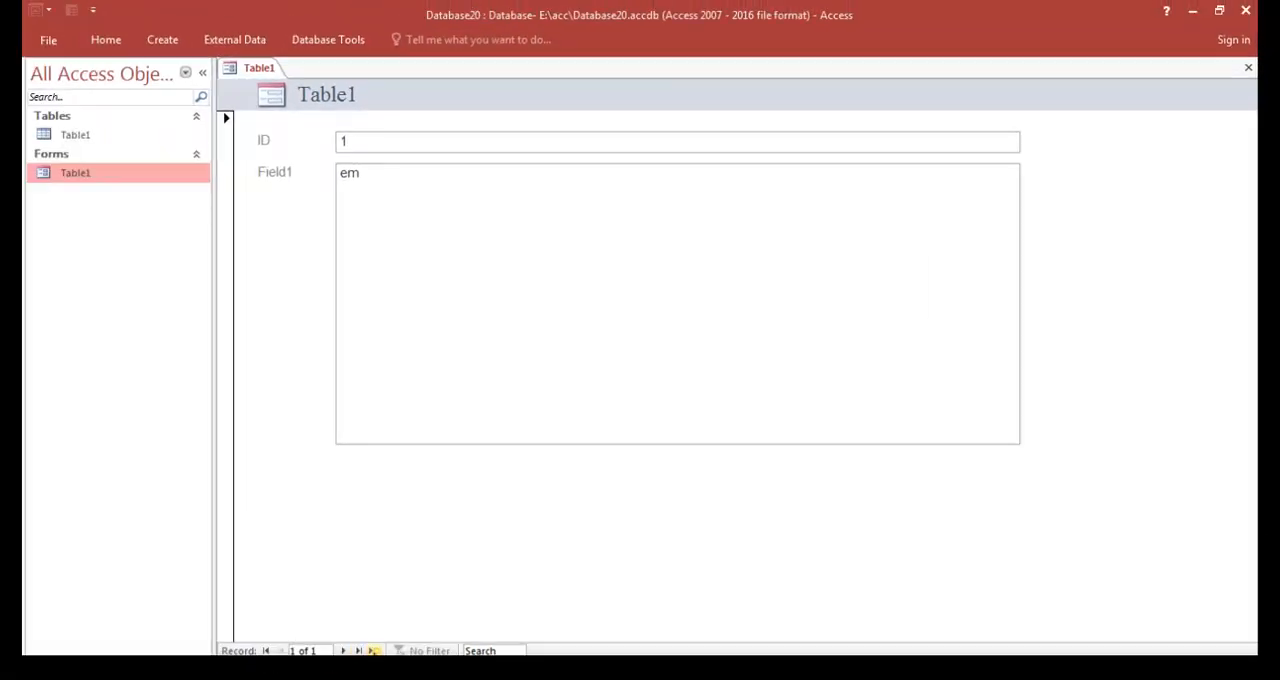
# Add record 2 with Field1 lines 'frgrg', 'fctvtb', 'dcfrvtv', then close the Table1 table
pyautogui.click(357, 651)
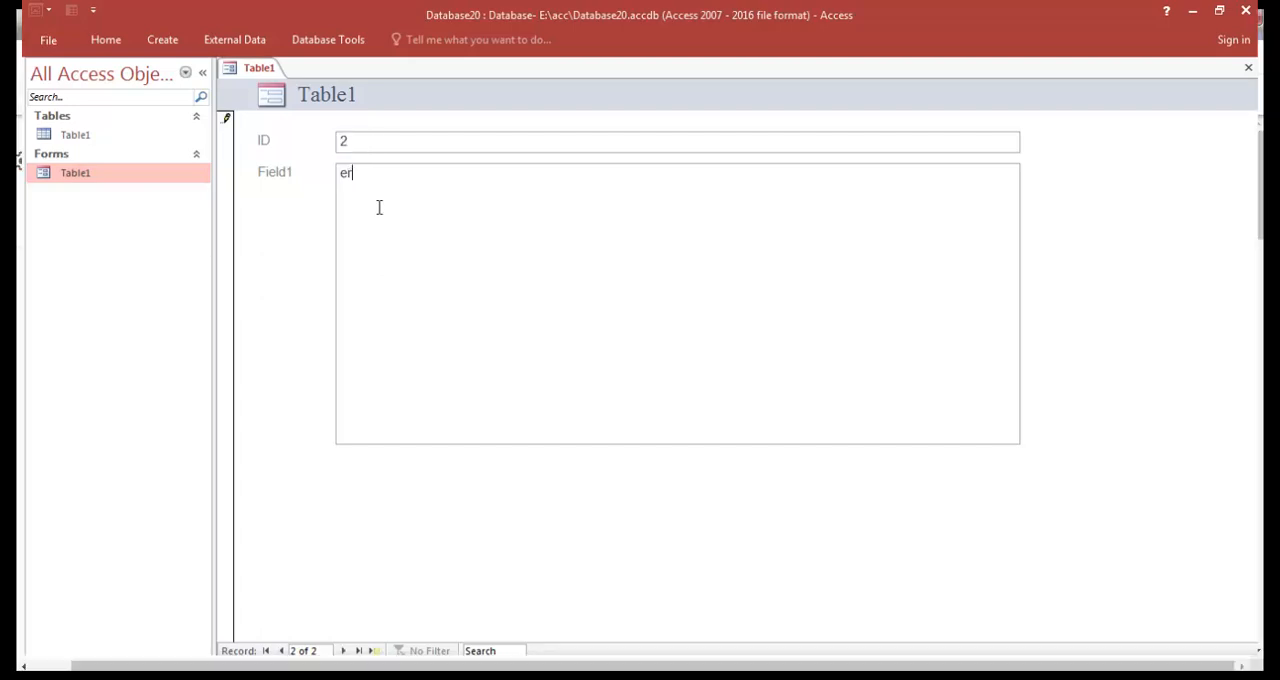
pyautogui.write('frgrgrg')
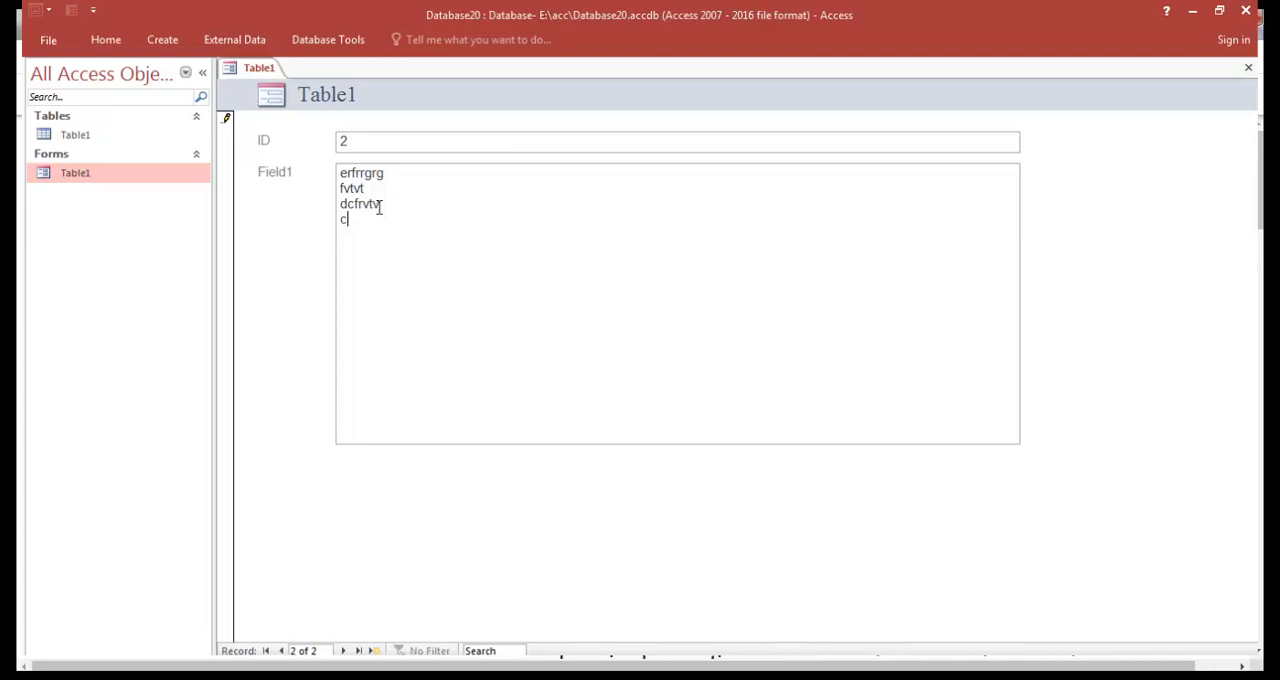
pyautogui.write('fctvtb')
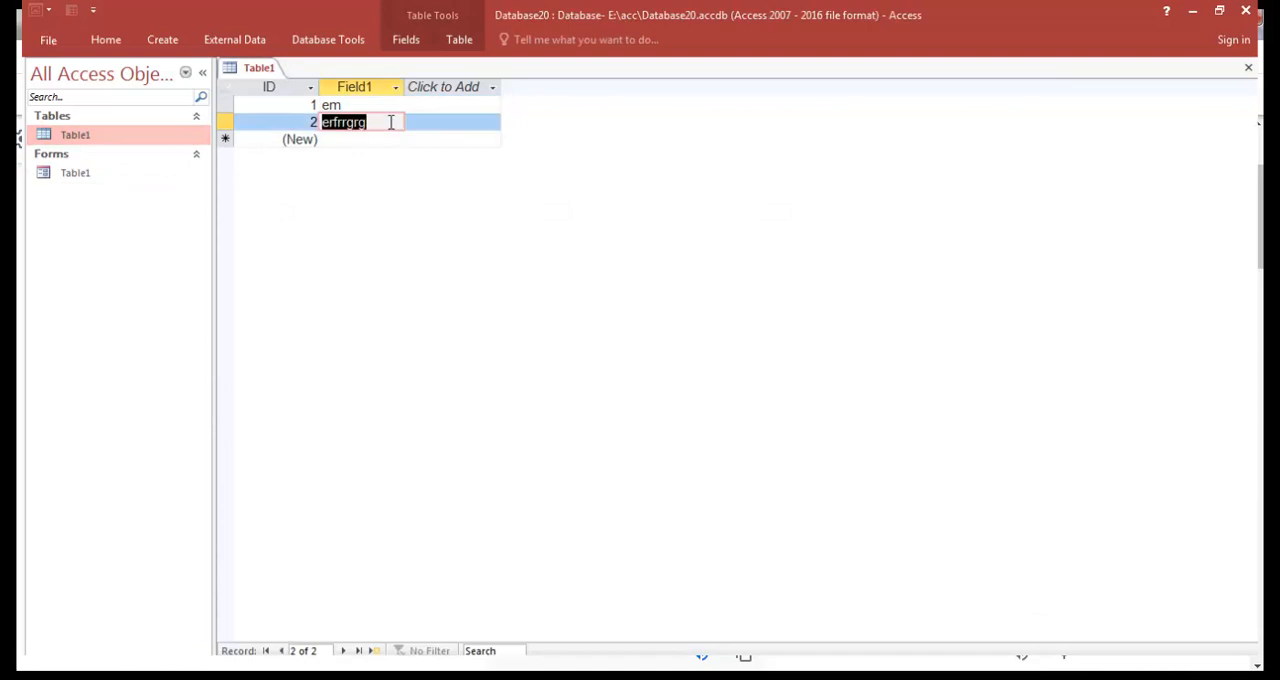
pyautogui.write('dcfrvtv')
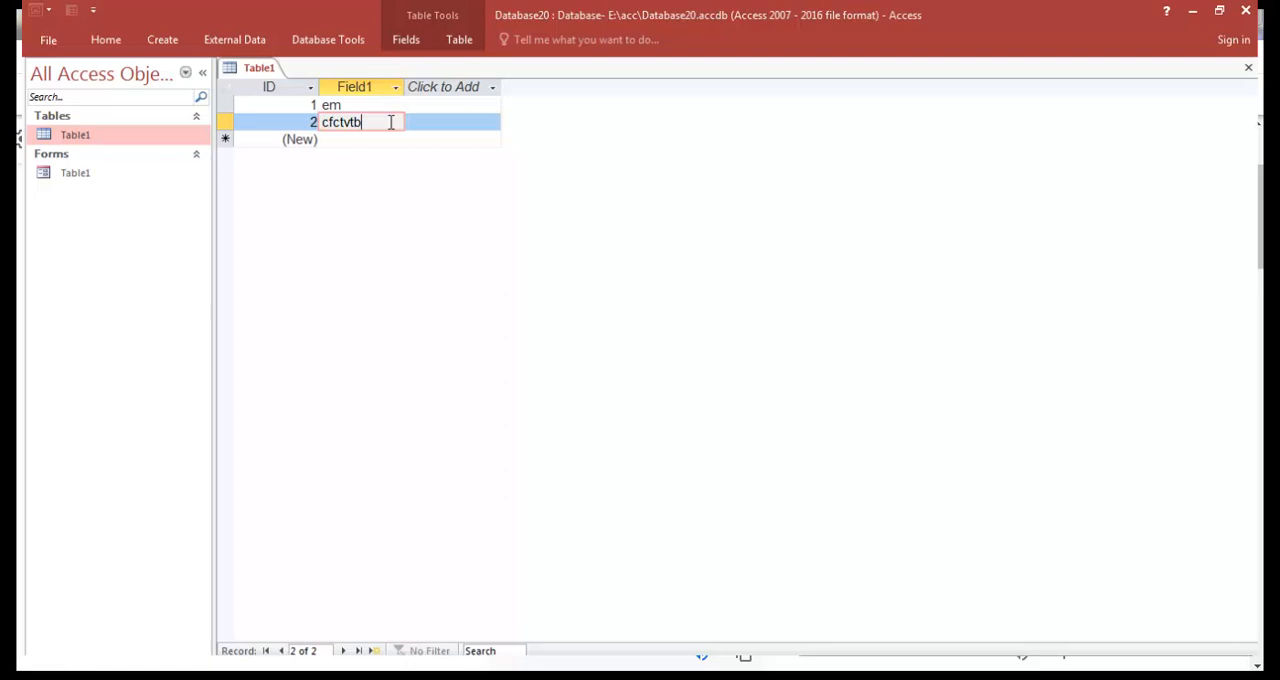
pyautogui.click(1248, 67)
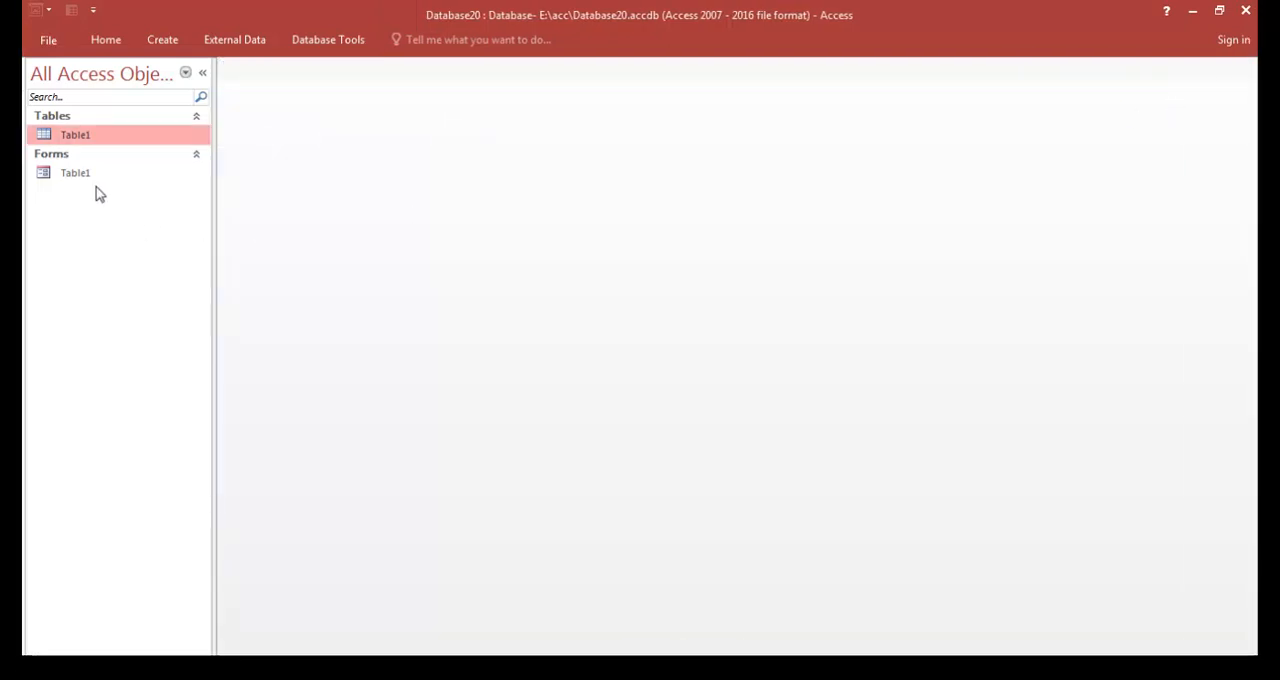
# Open the Table1 form from the Navigation Pane to view record 2's lines
pyautogui.doubleClick(75, 172)
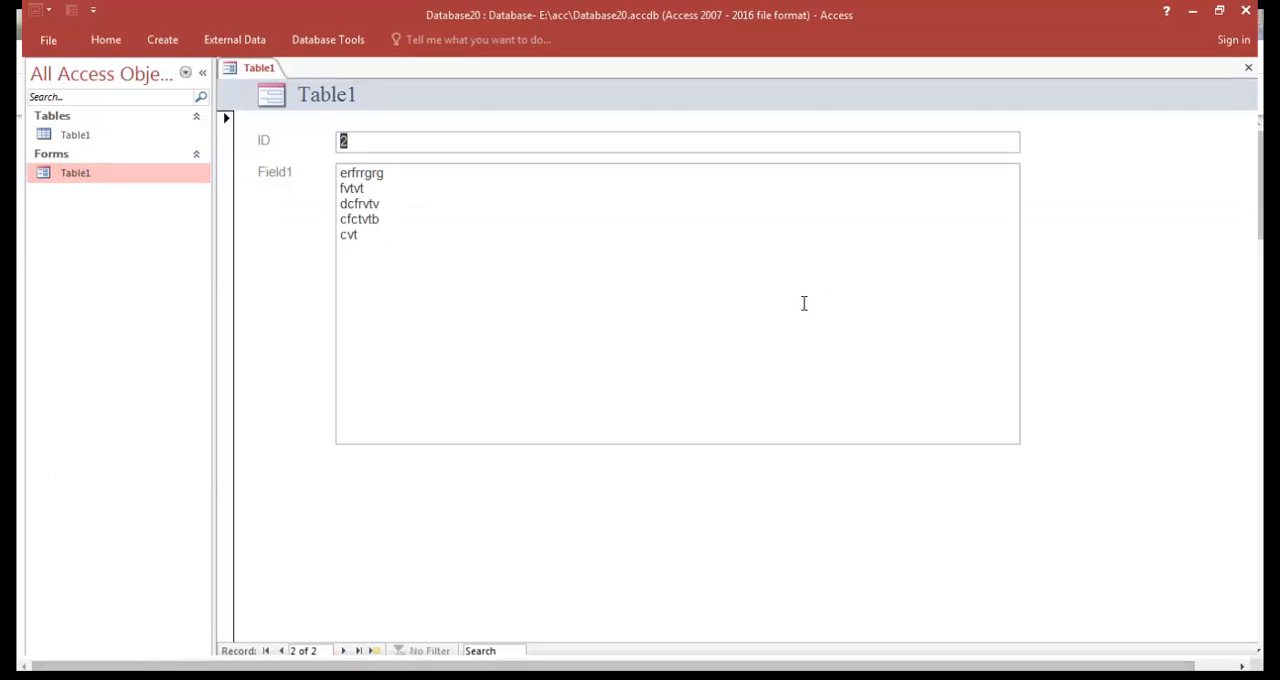
pyautogui.moveTo(801, 340)
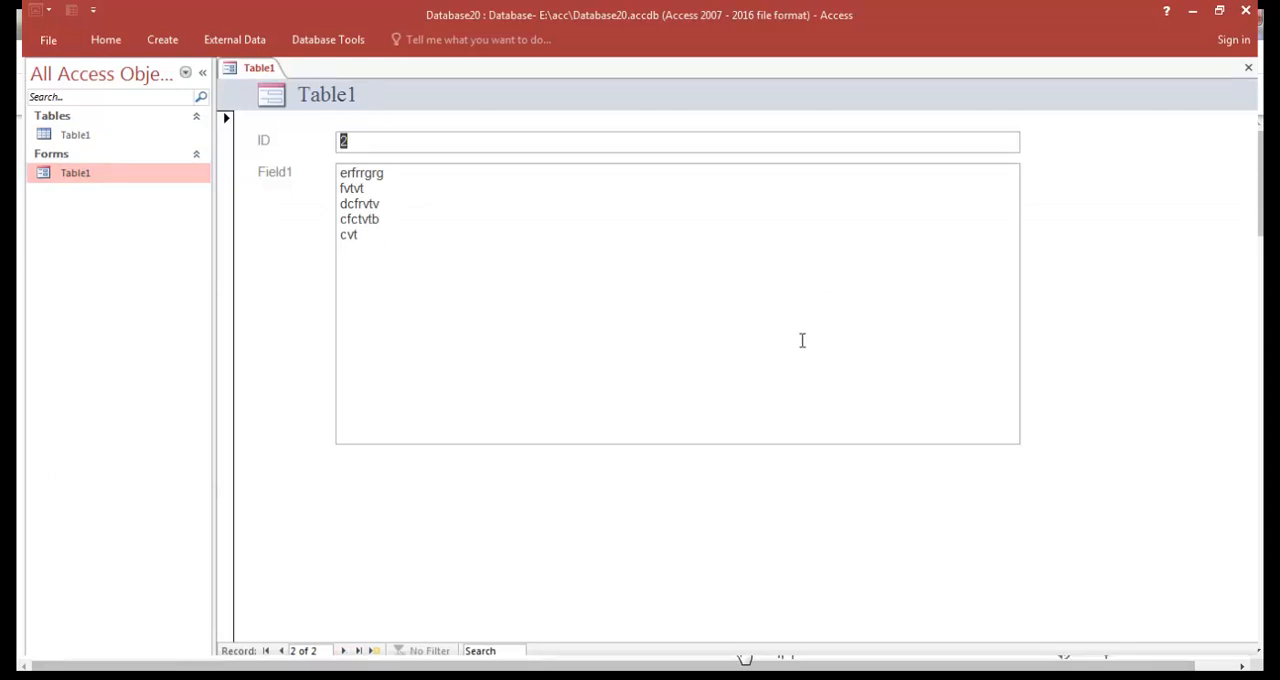
pyautogui.moveTo(520, 658)
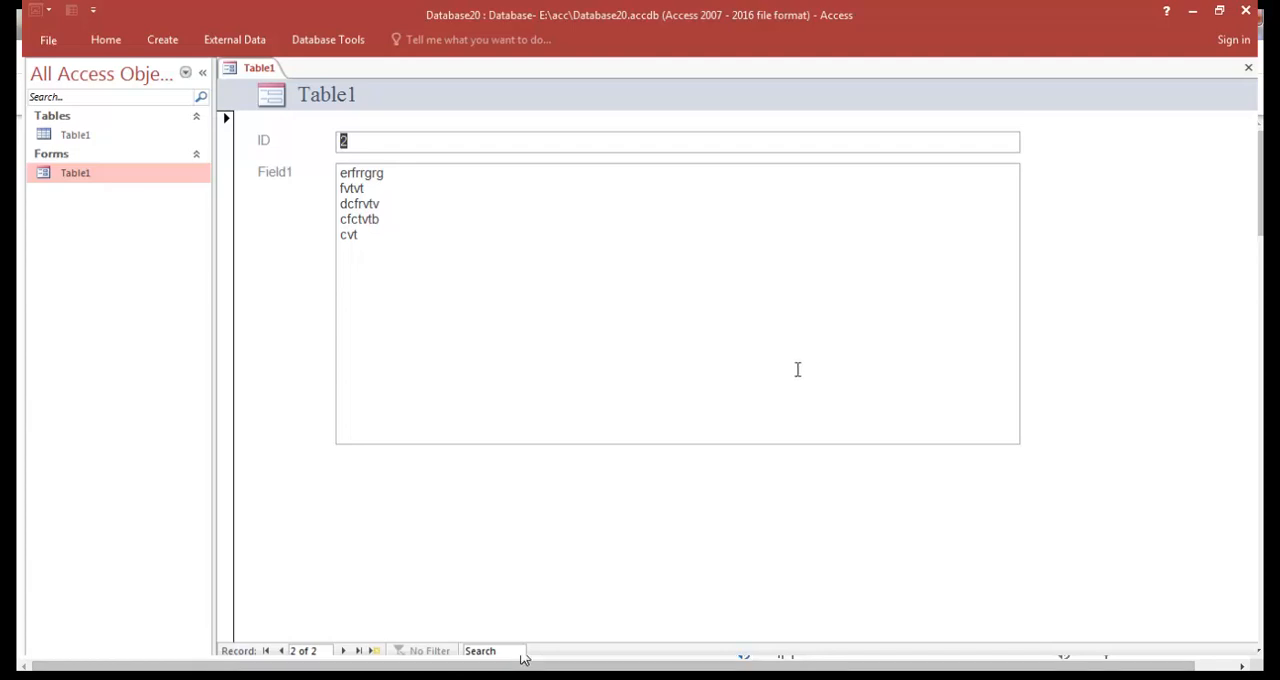
pyautogui.moveTo(620, 367)
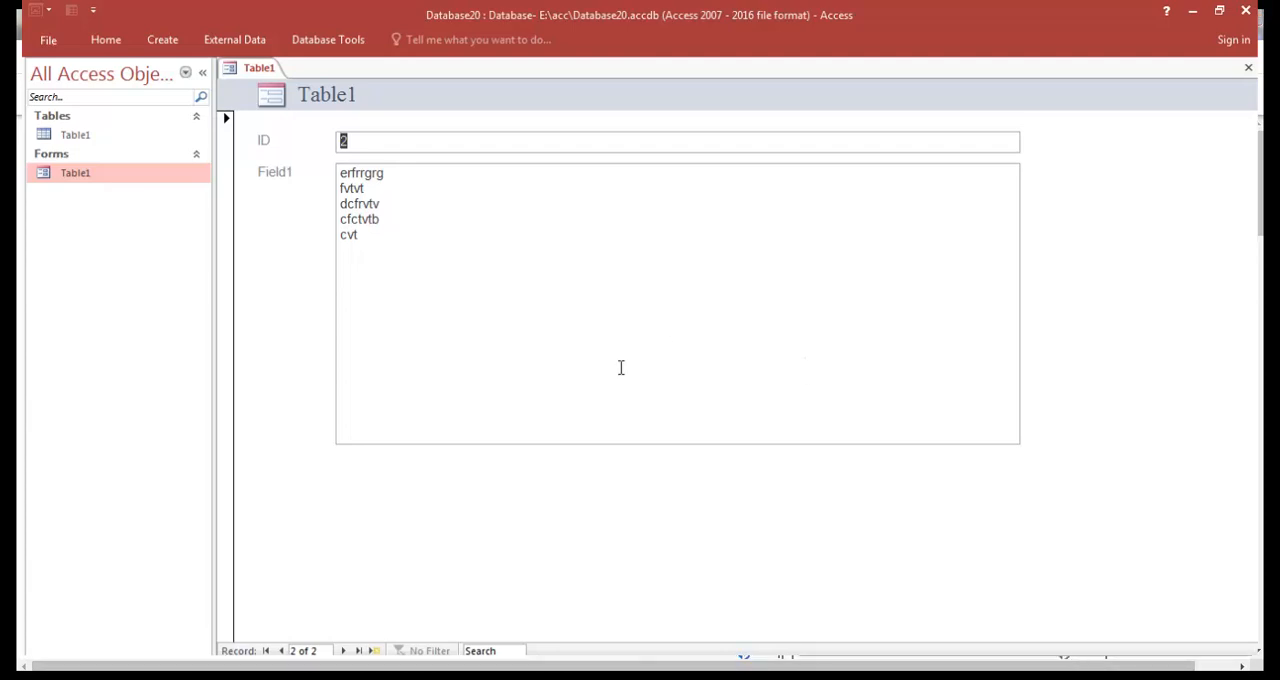